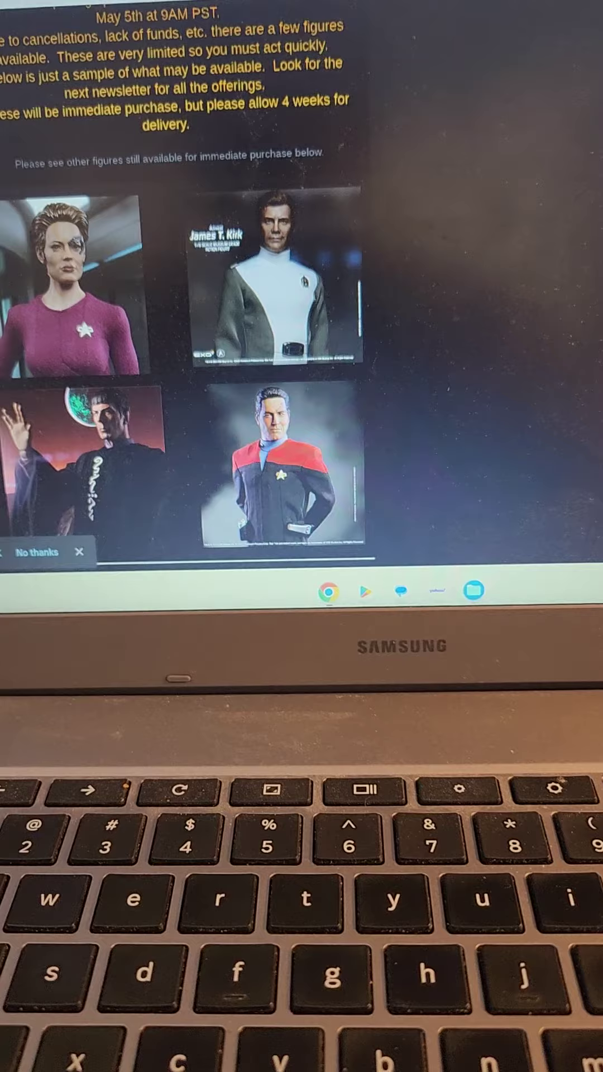
scroll(down, 3)
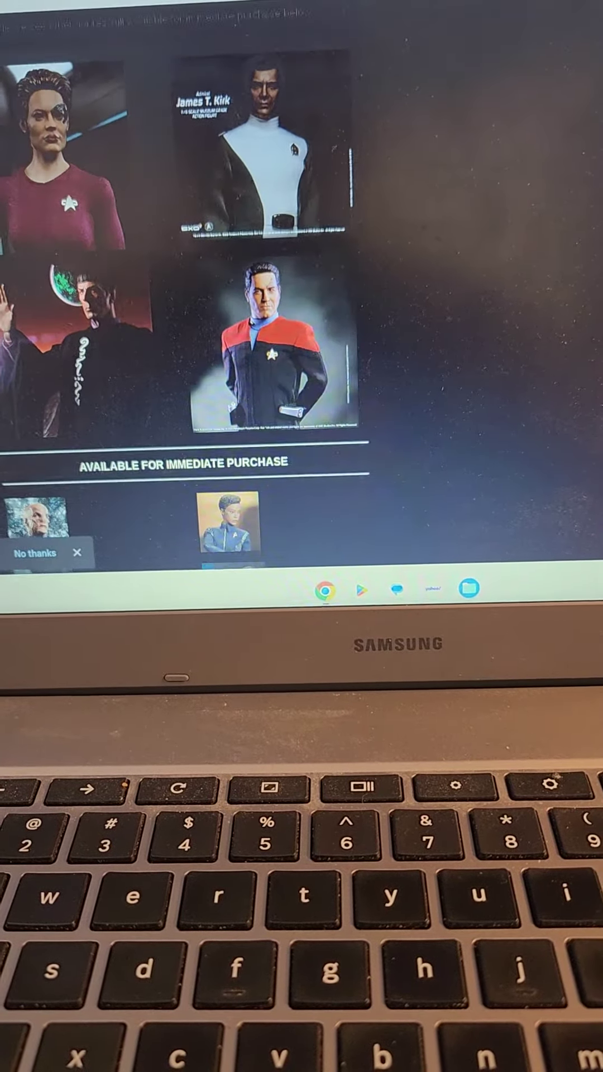